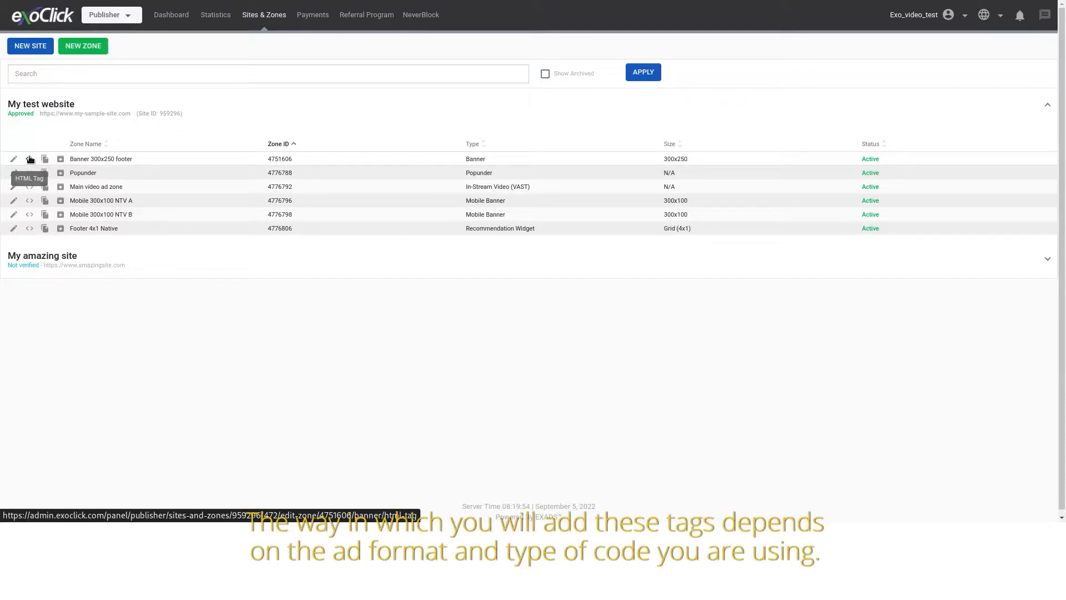
# Show the Banner 300x250 footer zone's HTML tag and enable Keywords so it gains data-keywords
pyautogui.click(29, 158)
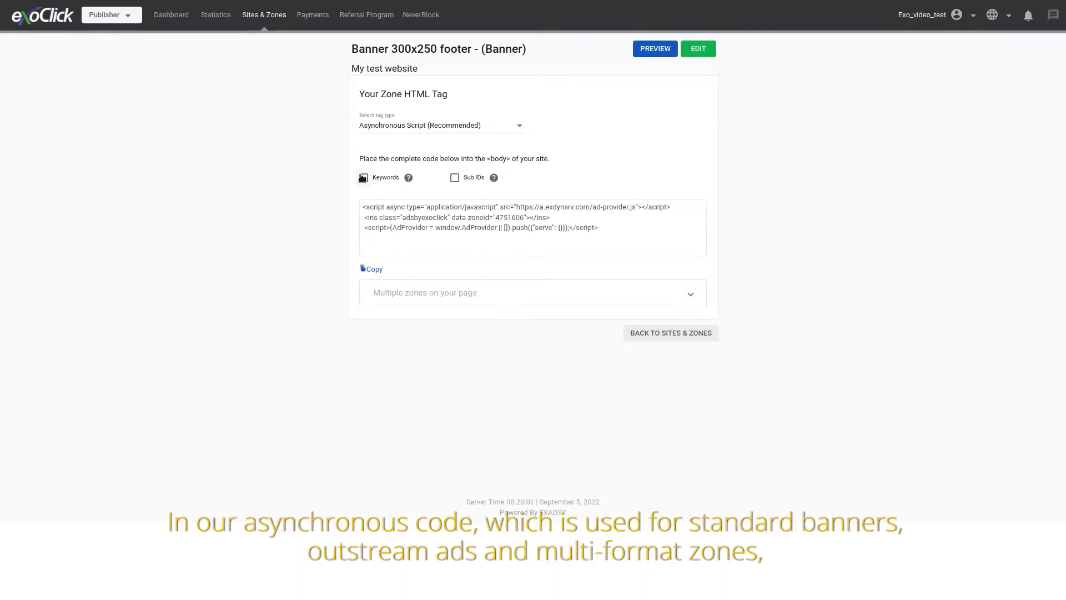
pyautogui.click(362, 176)
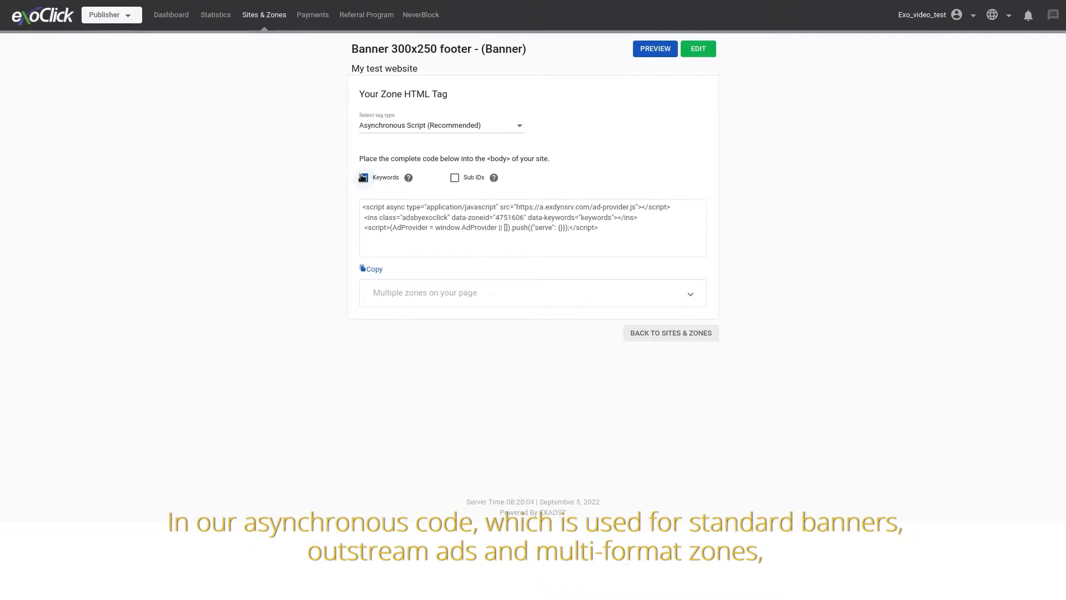
pyautogui.click(364, 177)
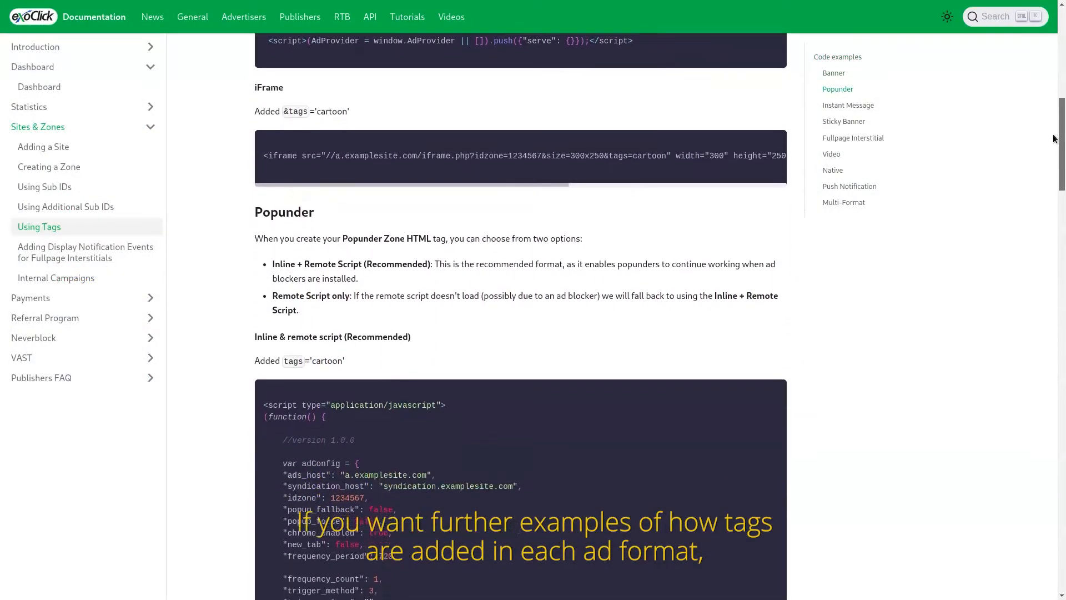
pyautogui.scroll(-3)
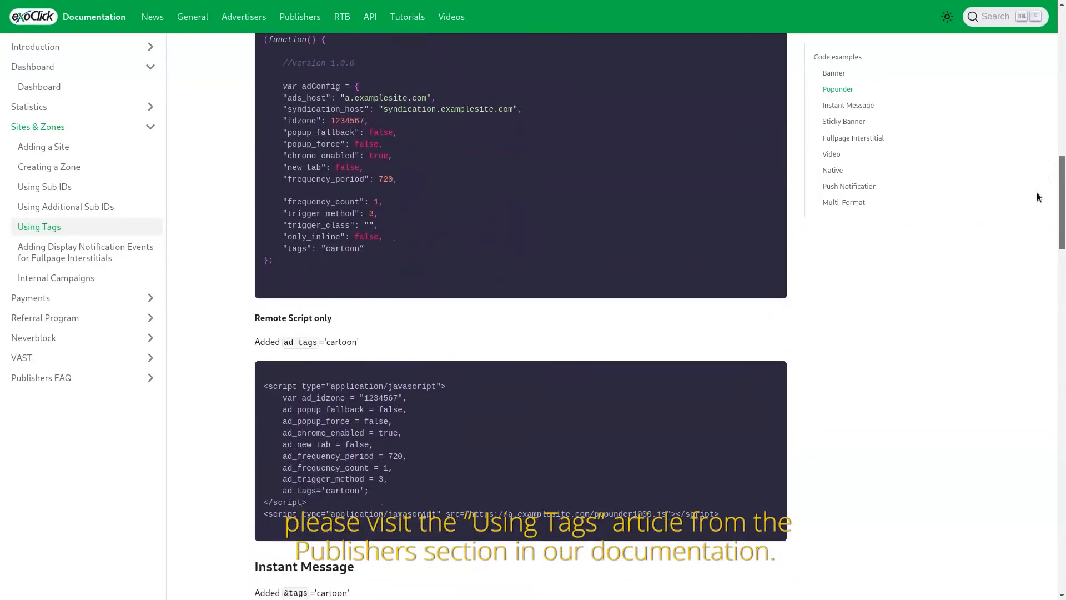
pyautogui.scroll(-3)
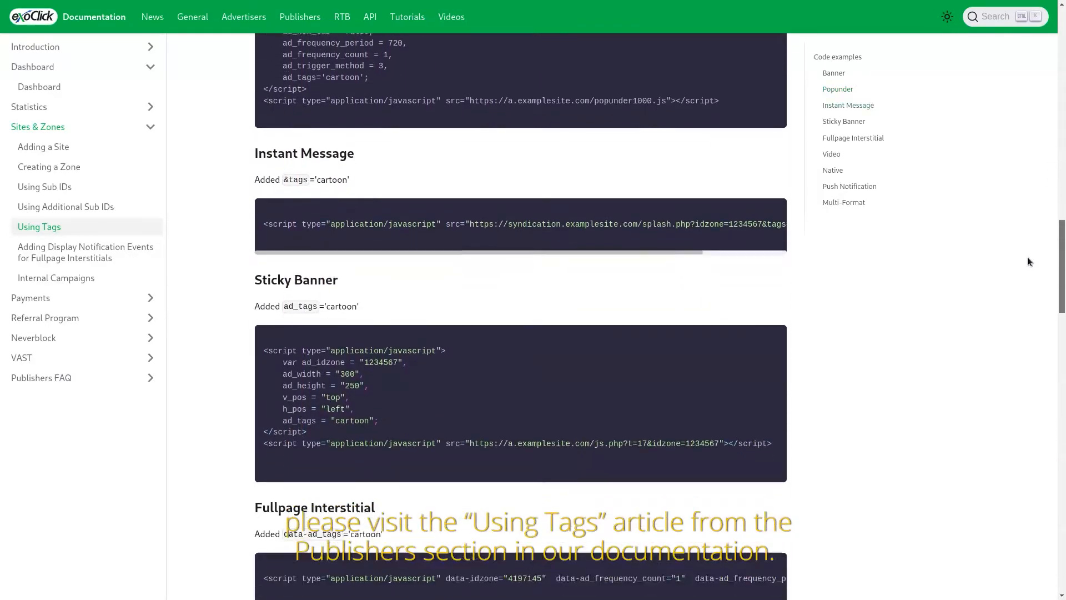
pyautogui.scroll(-3)
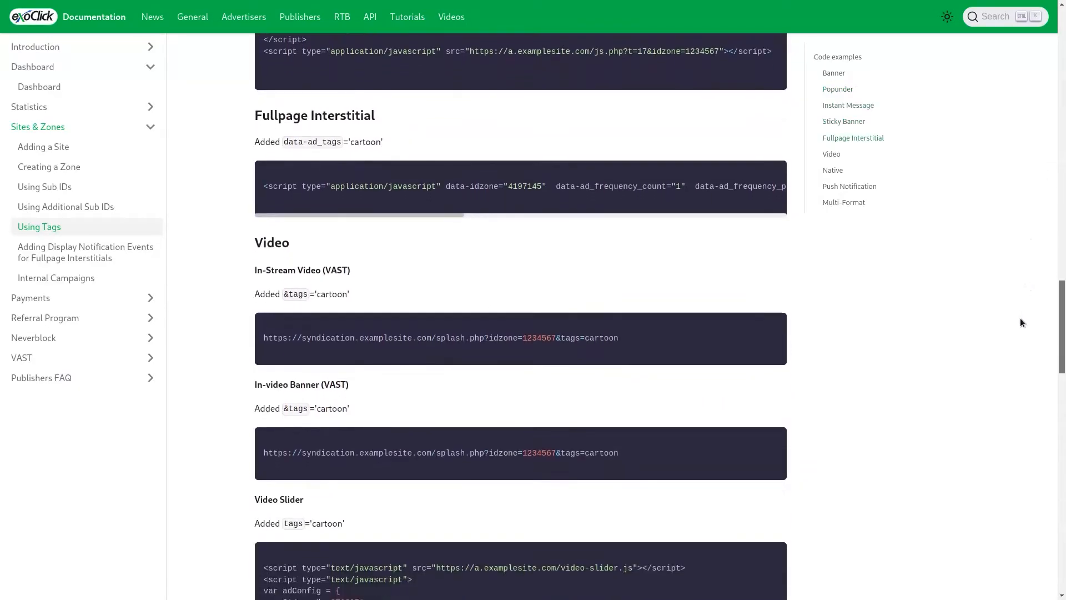
pyautogui.scroll(-3)
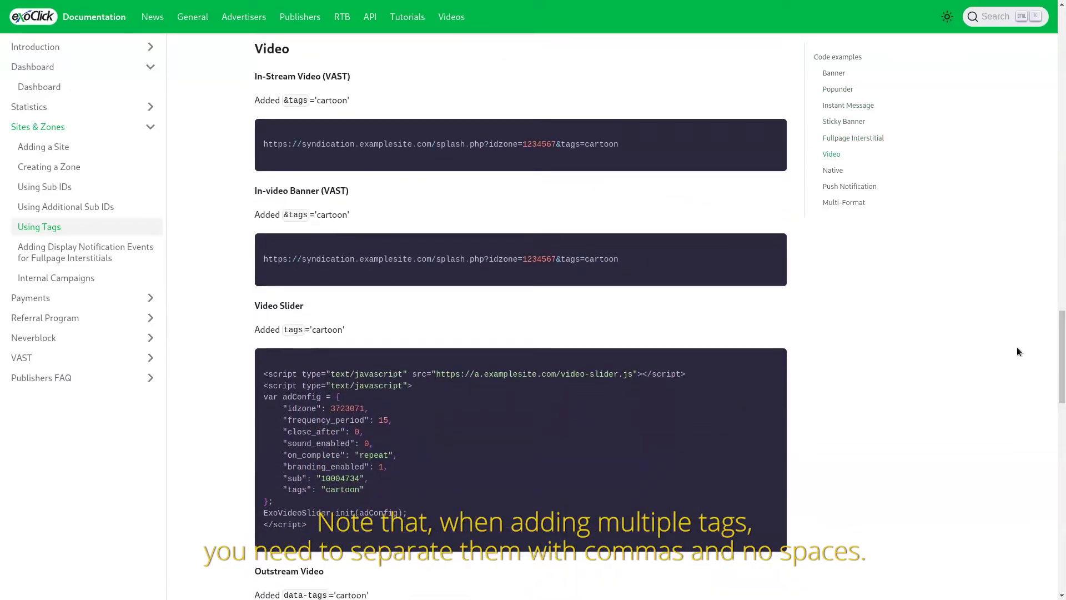